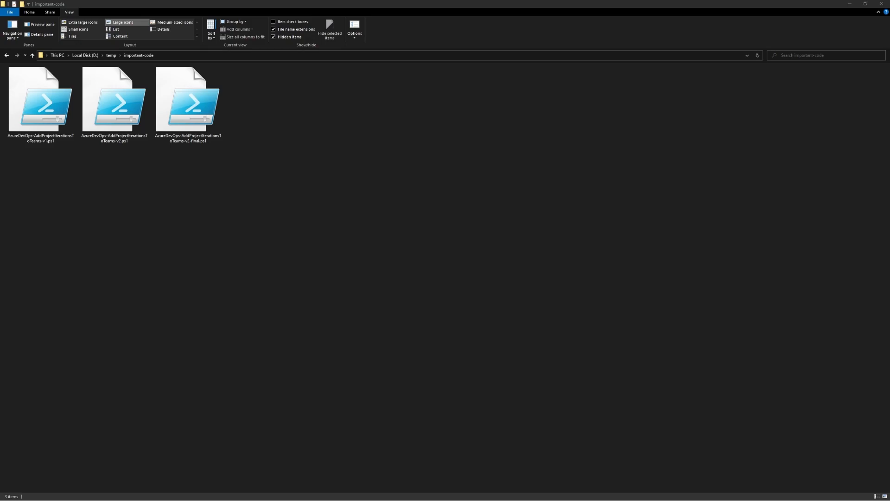
{"action": "mouse_move", "coordinate": [57, 154]}
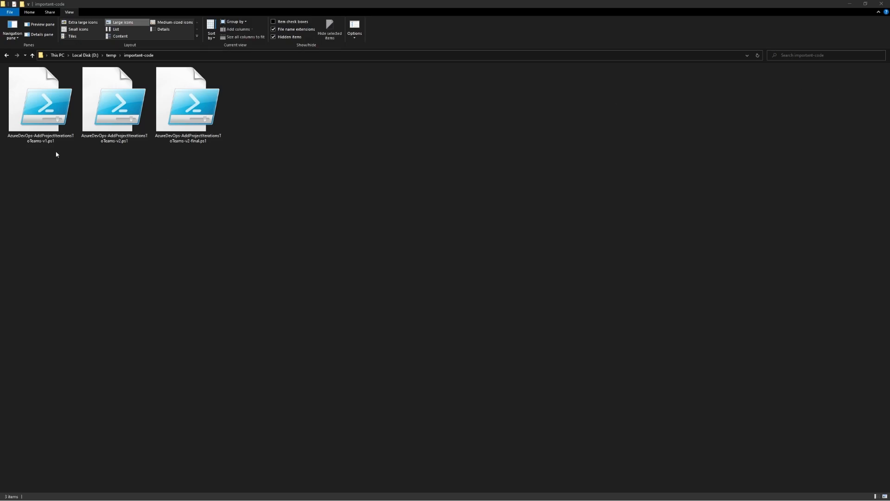
Open the git-scm.com homepage and highlight 'distributed version control system'.
{"action": "left_click", "coordinate": [41, 107]}
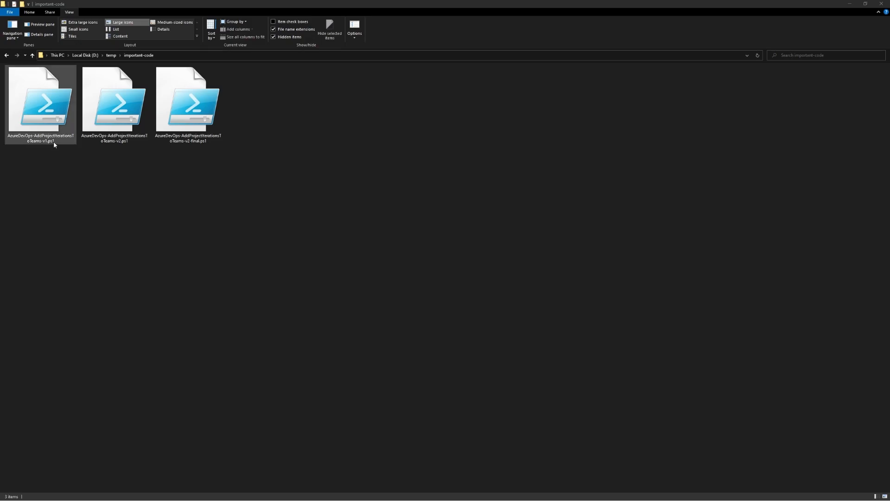
{"action": "left_click", "coordinate": [187, 104]}
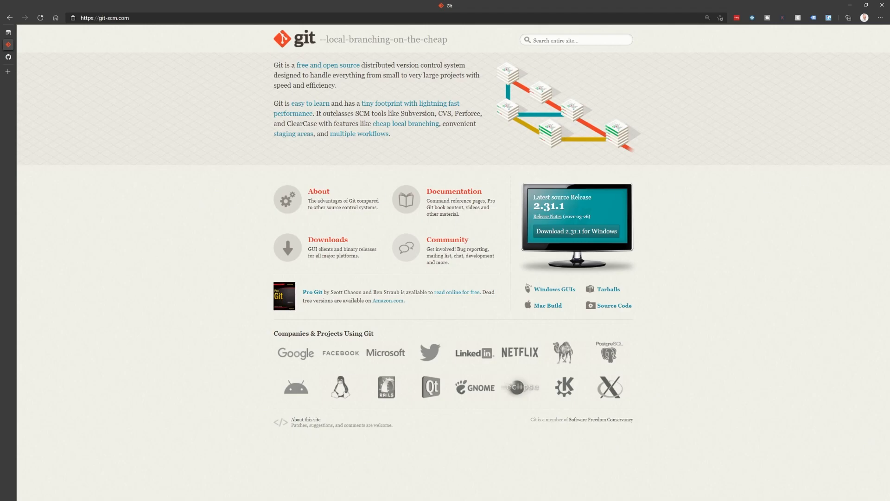
{"action": "left_click_drag", "start_coordinate": [365, 65], "coordinate": [465, 65]}
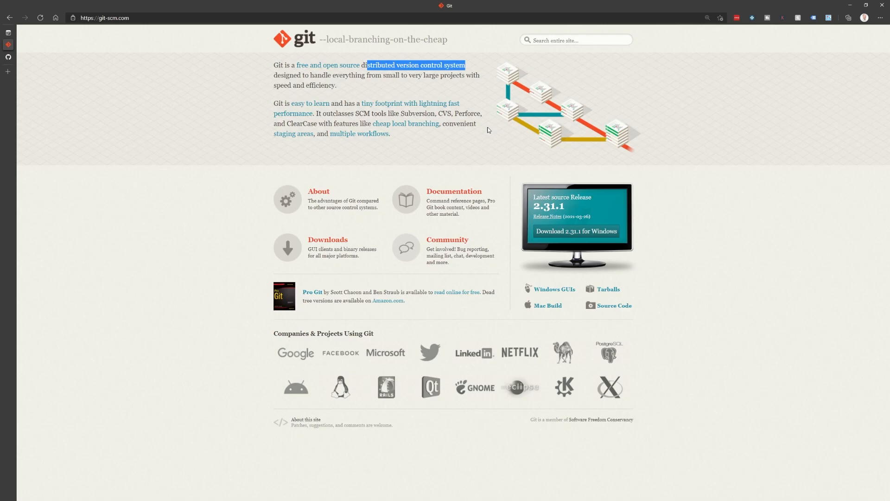
{"action": "mouse_move", "coordinate": [380, 129]}
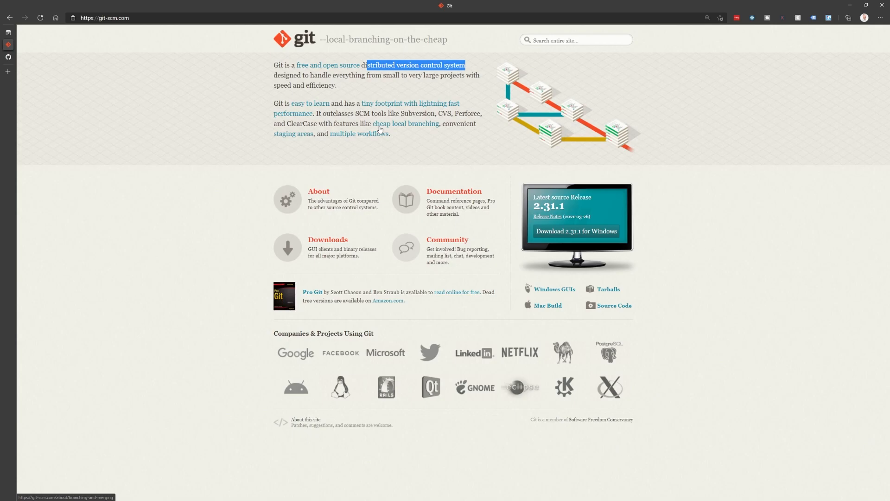
{"action": "mouse_move", "coordinate": [601, 237]}
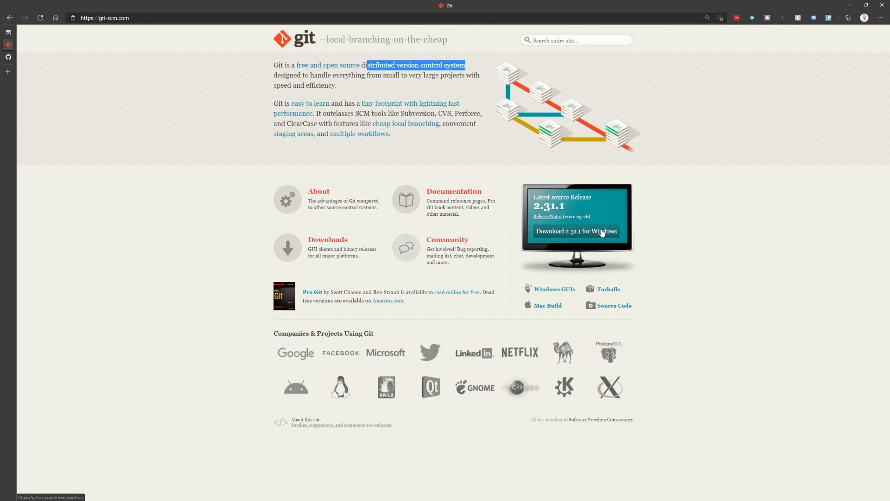
{"action": "mouse_move", "coordinate": [593, 214]}
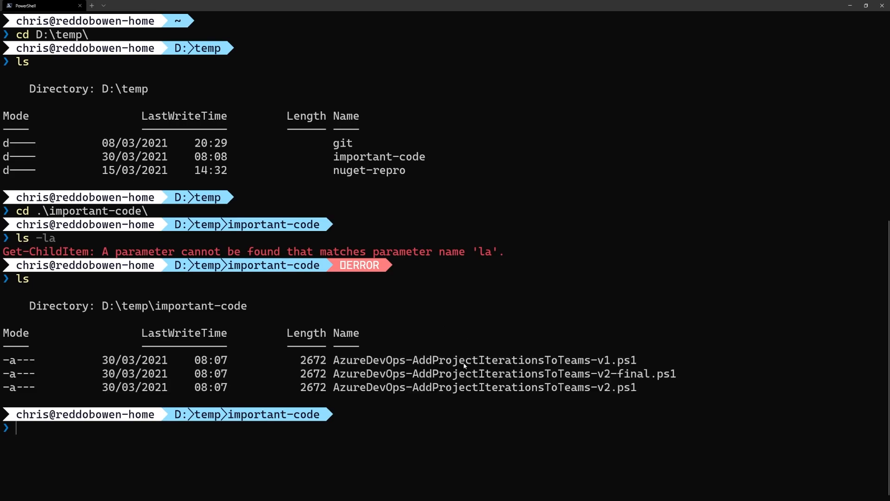
Confirm Git 2.28.0 is installed and important-code is not yet a repository.
{"action": "type", "text": "git --version"}
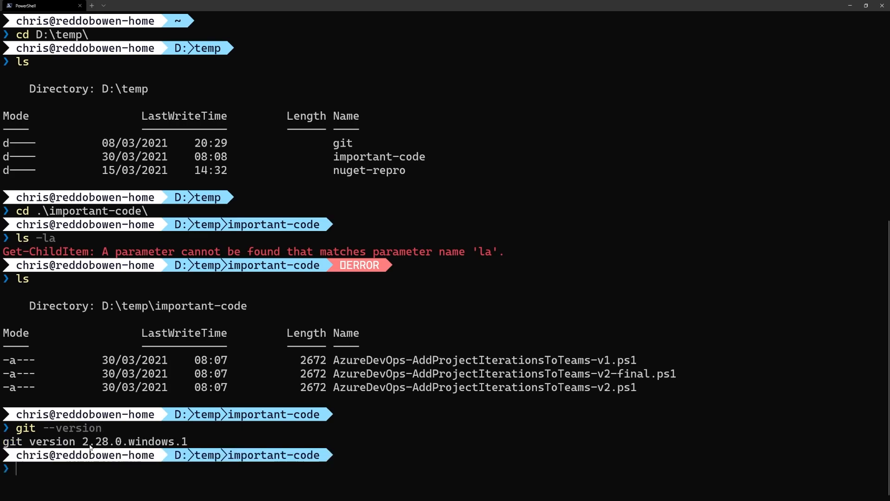
{"action": "double_click", "coordinate": [104, 441]}
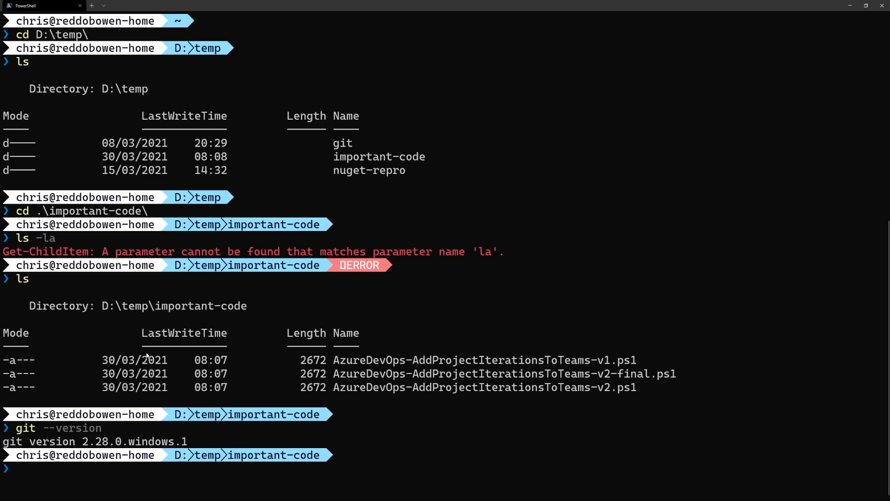
{"action": "type", "text": "git status"}
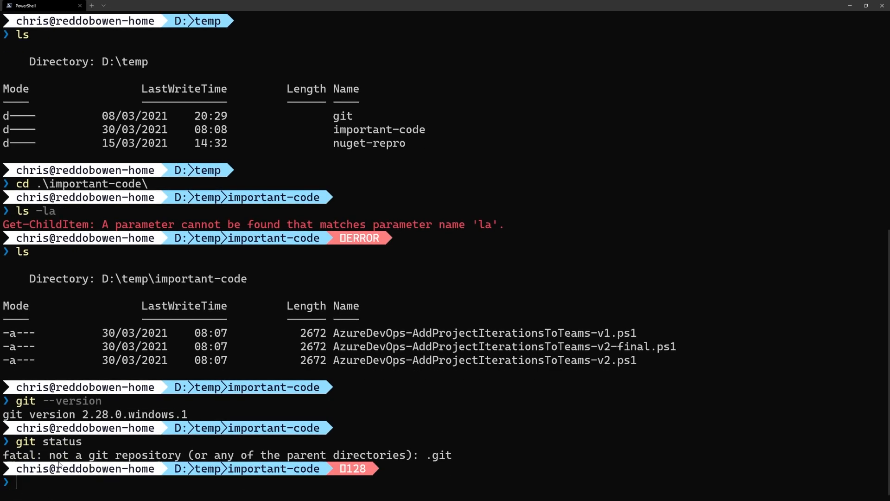
{"action": "left_click_drag", "start_coordinate": [55, 455], "coordinate": [455, 455]}
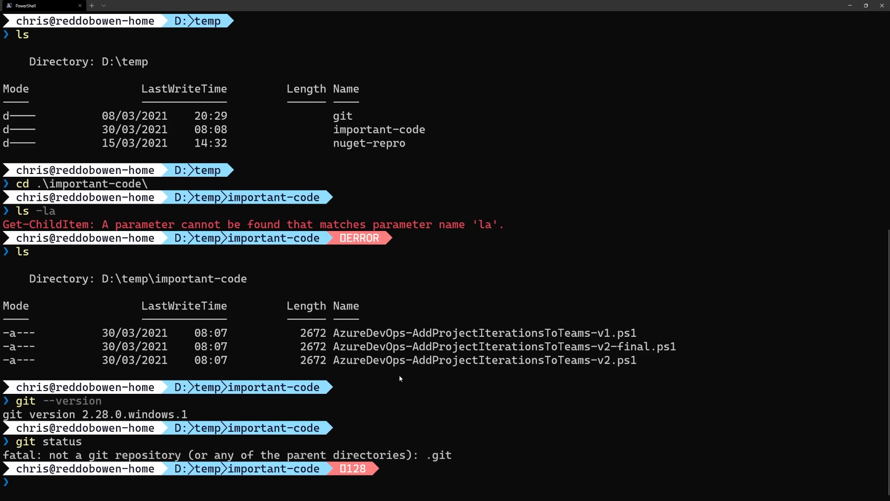
Initialize important-code with git init and view the hidden .git folder in Explorer.
{"action": "type", "text": "git init"}
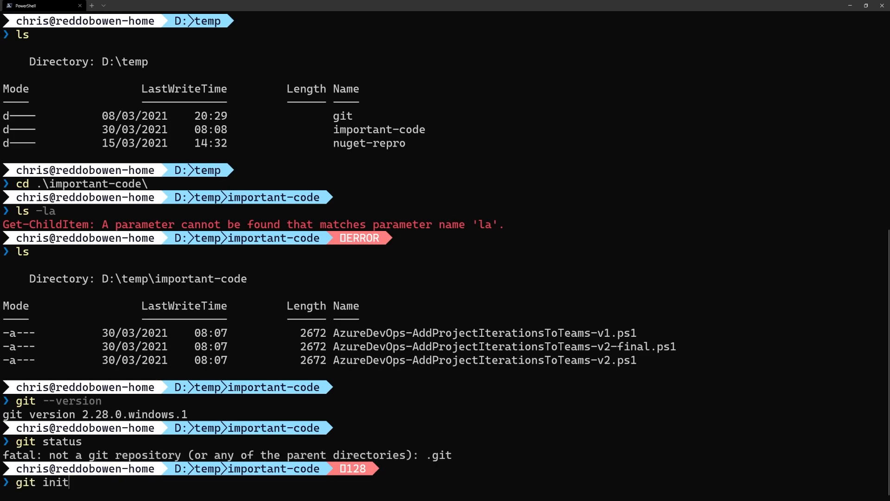
{"action": "key", "text": "Enter"}
{"action": "type", "text": "explorer.exe ."}
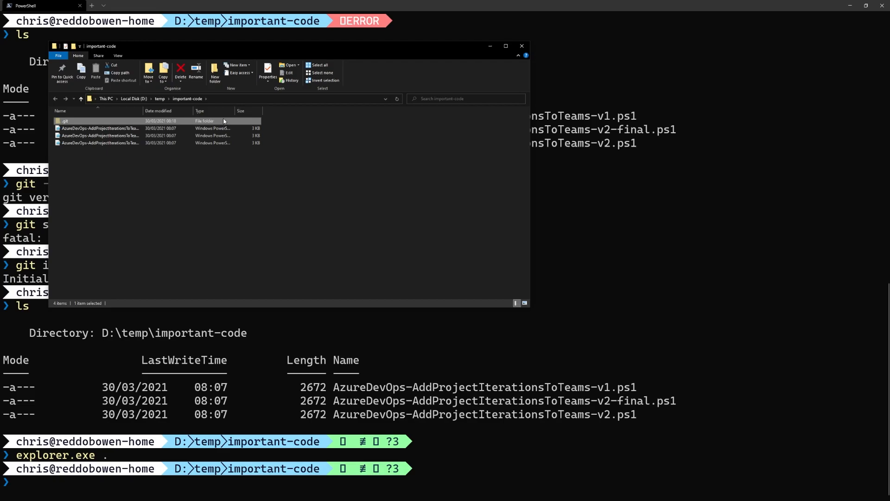
{"action": "double_click", "coordinate": [67, 120]}
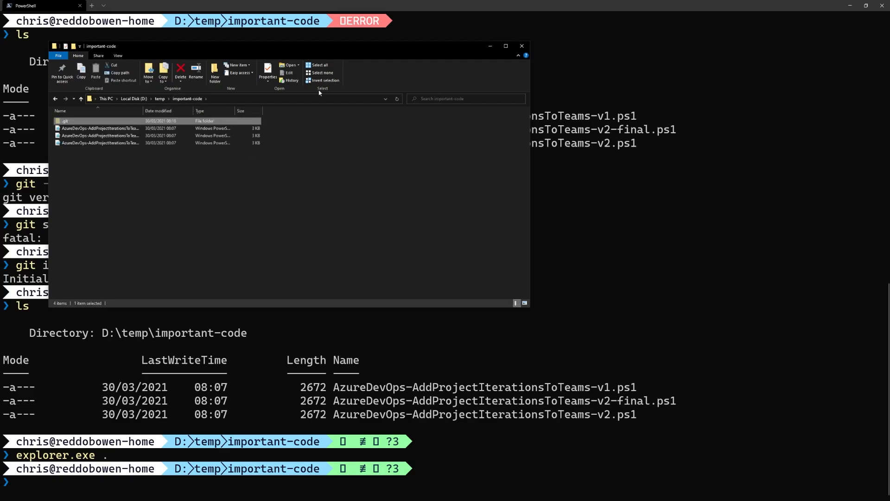
{"action": "mouse_move", "coordinate": [339, 119]}
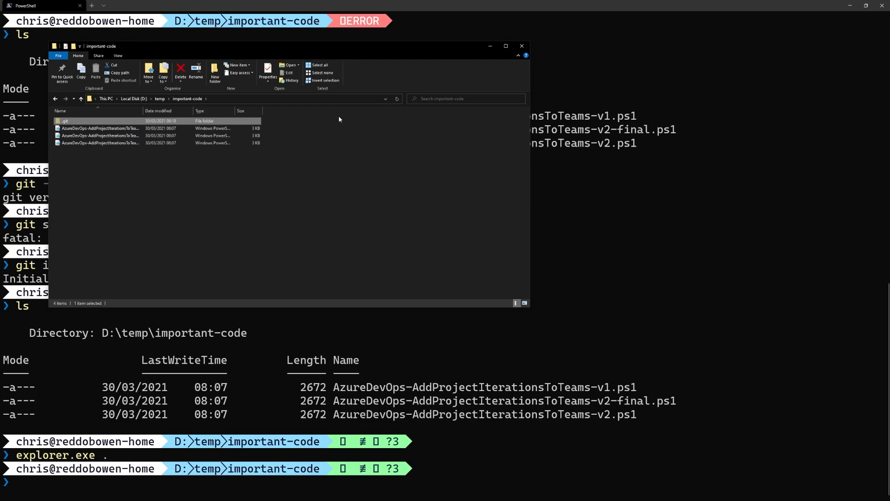
{"action": "mouse_move", "coordinate": [296, 142]}
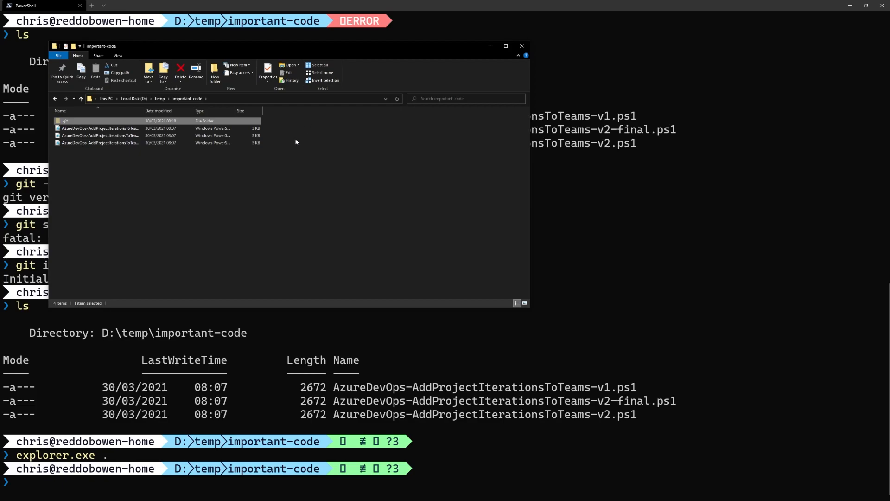
{"action": "mouse_move", "coordinate": [74, 282]}
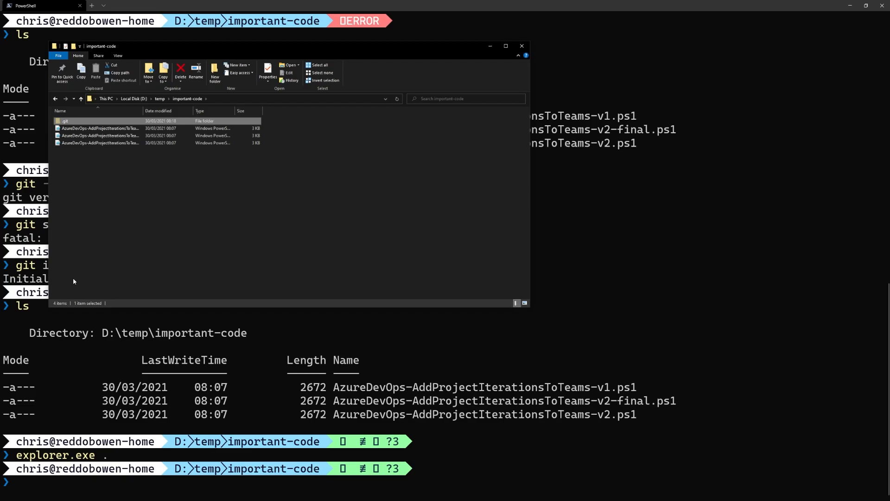
{"action": "left_click", "coordinate": [521, 46]}
{"action": "type", "text": "git status"}
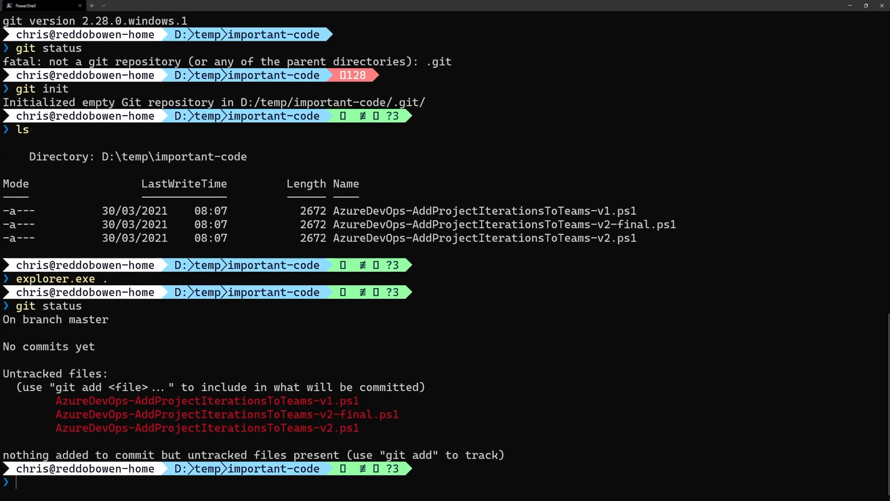
Stage all three AzureDevOps PowerShell scripts with git add . and recheck git status.
{"action": "left_click_drag", "start_coordinate": [56, 400], "coordinate": [321, 428]}
{"action": "type", "text": "git add"}
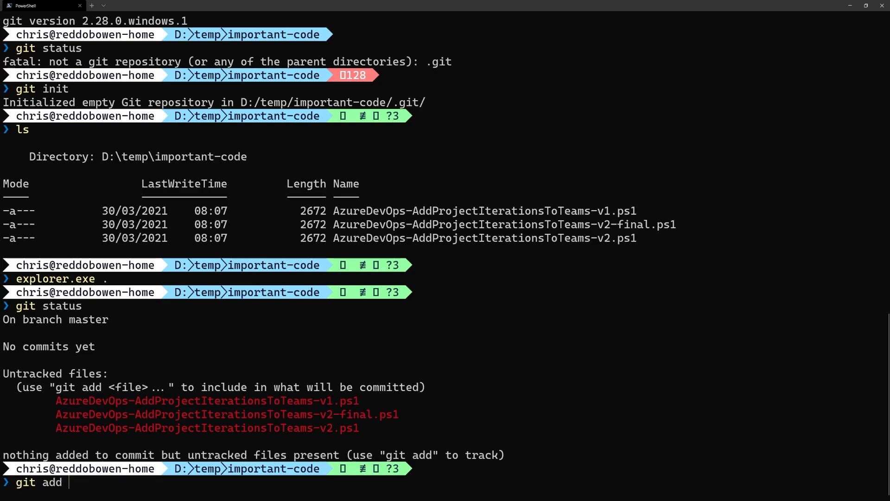
{"action": "type", "text": "."}
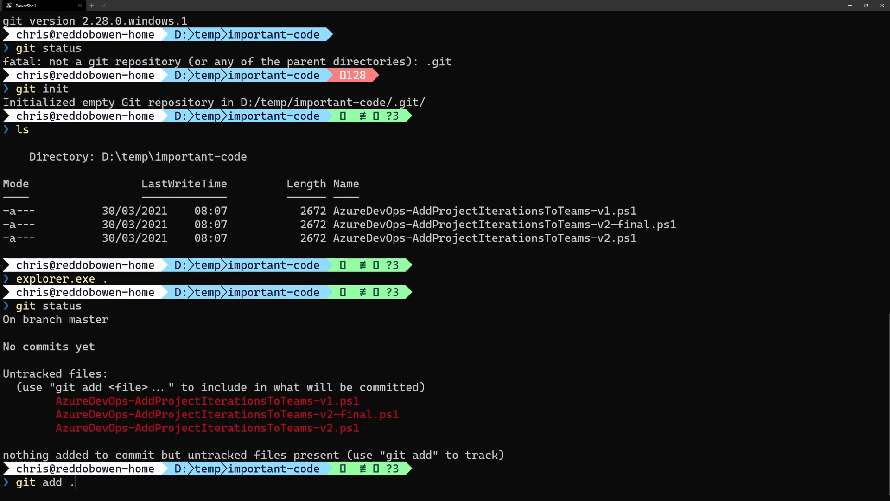
{"action": "key", "text": "Enter"}
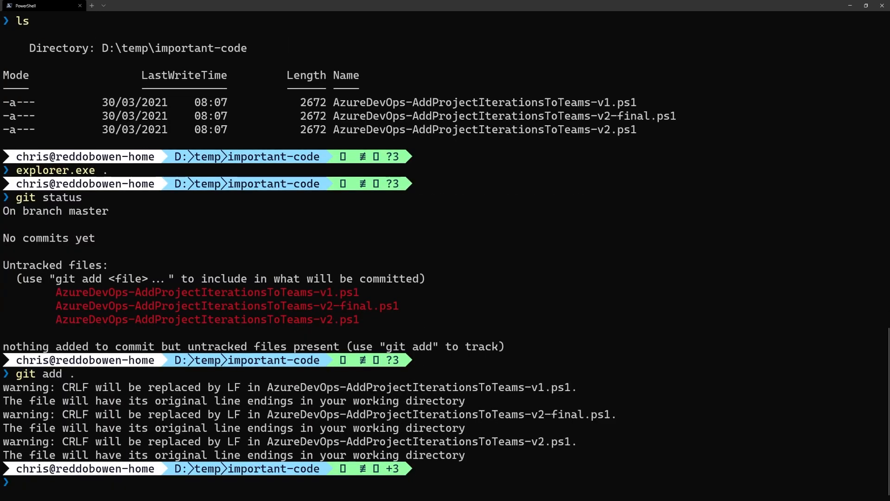
{"action": "type", "text": "git status"}
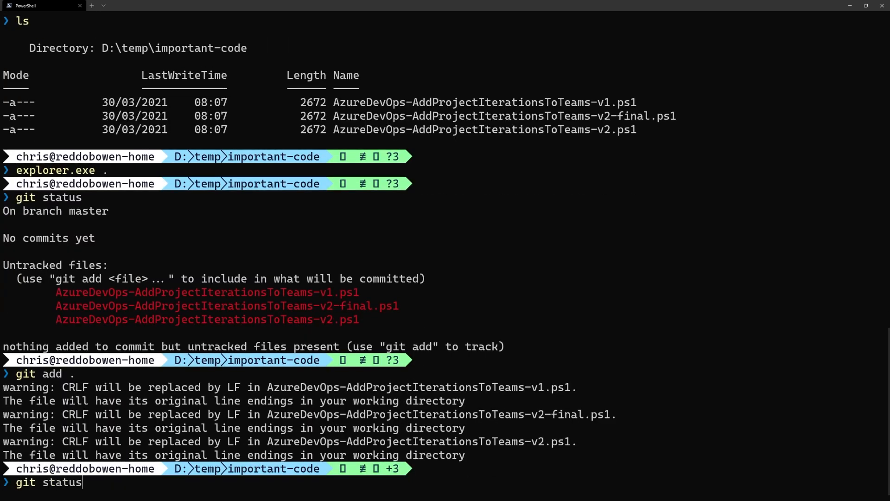
{"action": "key", "text": "Return"}
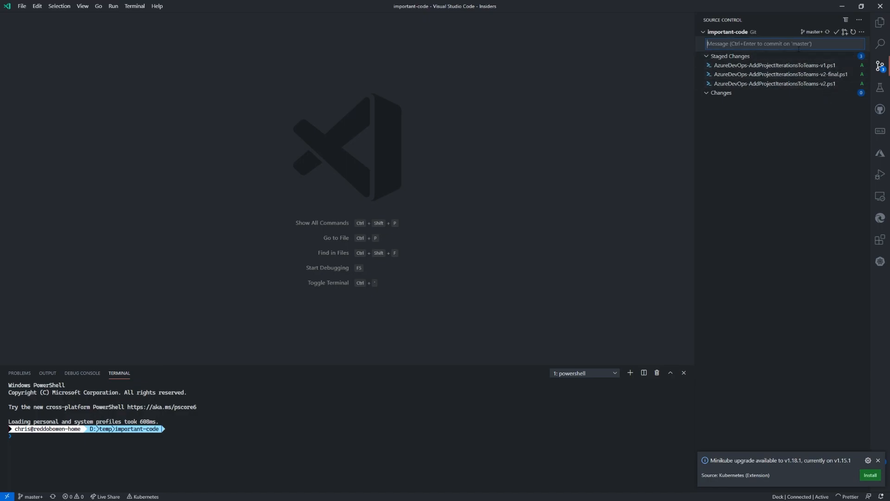
Commit the staged scripts as 'Initial commit of the project files', entering the signing PIN.
{"action": "type", "text": "Initial commit of"}
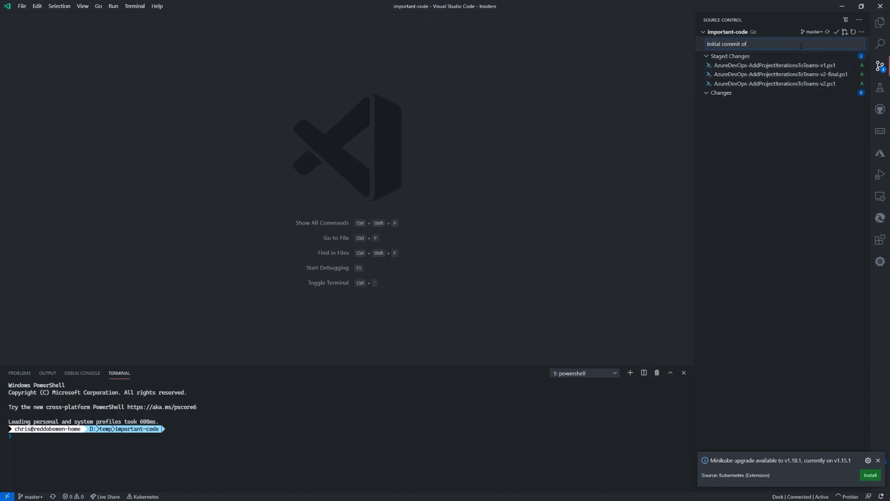
{"action": "type", "text": "the project files"}
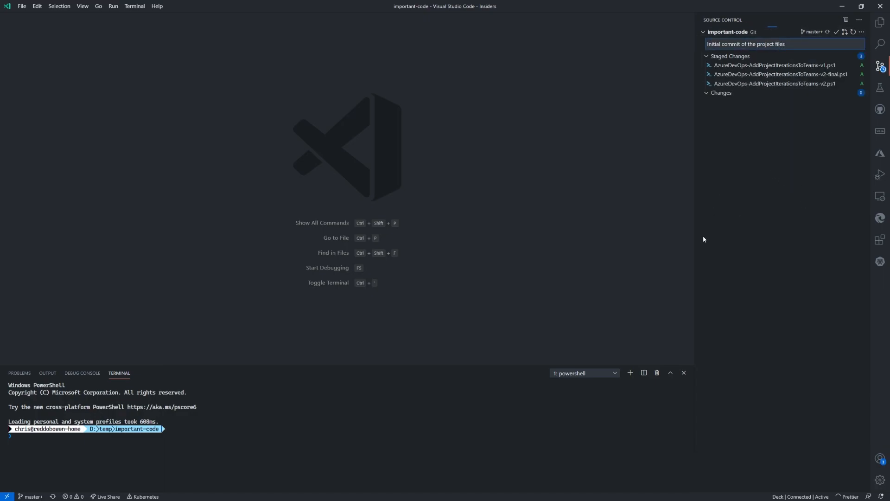
{"action": "mouse_move", "coordinate": [683, 223]}
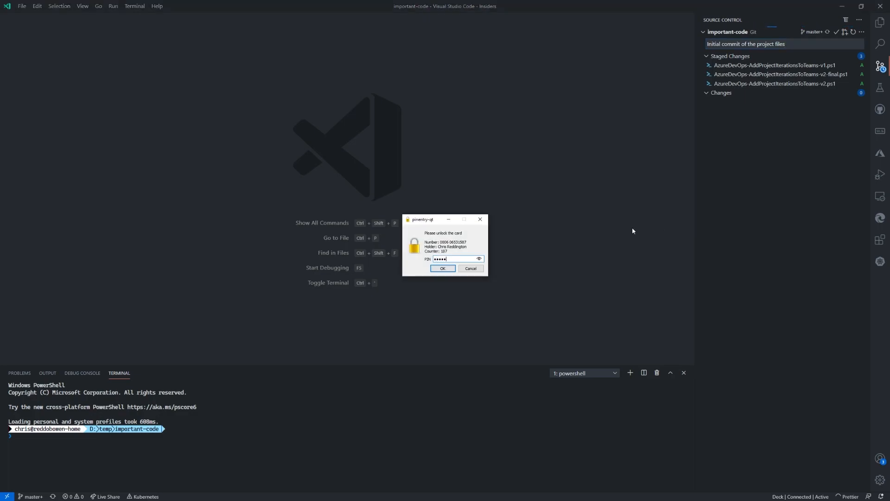
{"action": "left_click", "coordinate": [443, 268]}
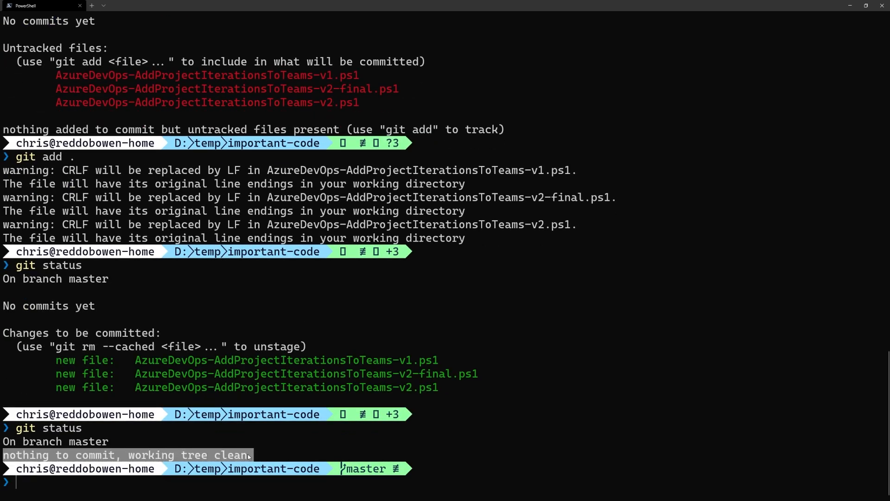
Show git log with the signed 'Initial commit of the project files' commit on master.
{"action": "type", "text": "git lo"}
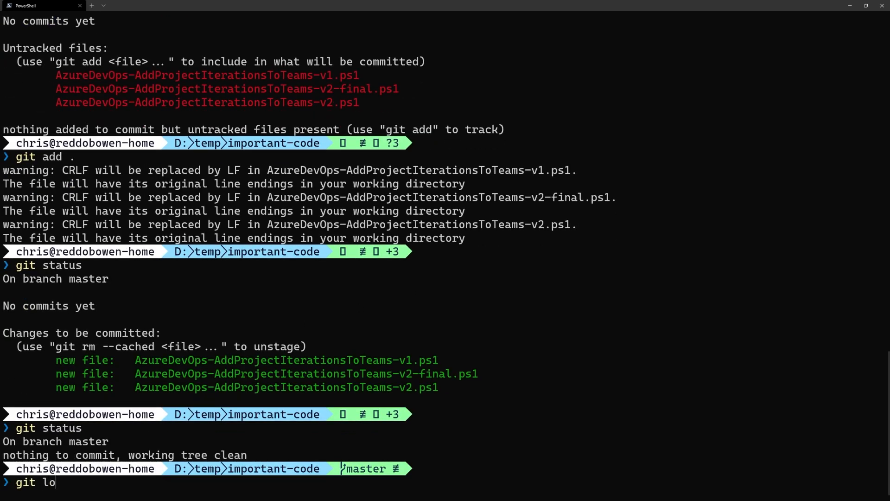
{"action": "key", "text": "Enter"}
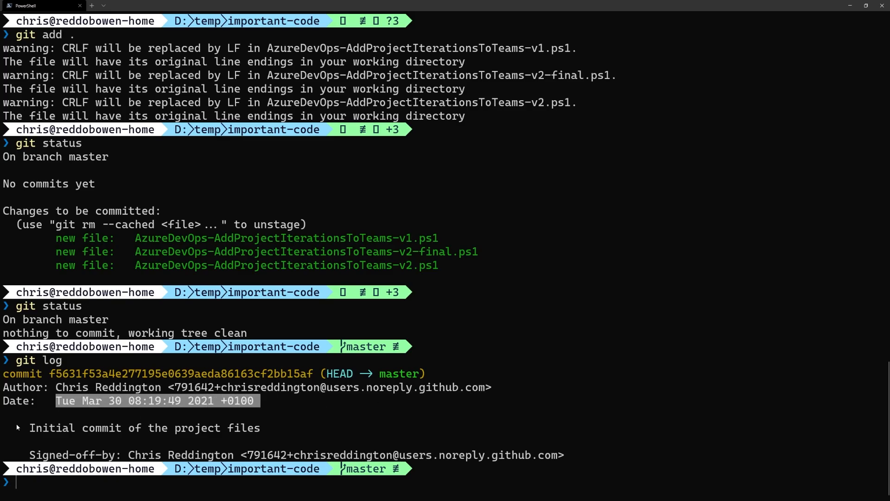
{"action": "double_click", "coordinate": [144, 428]}
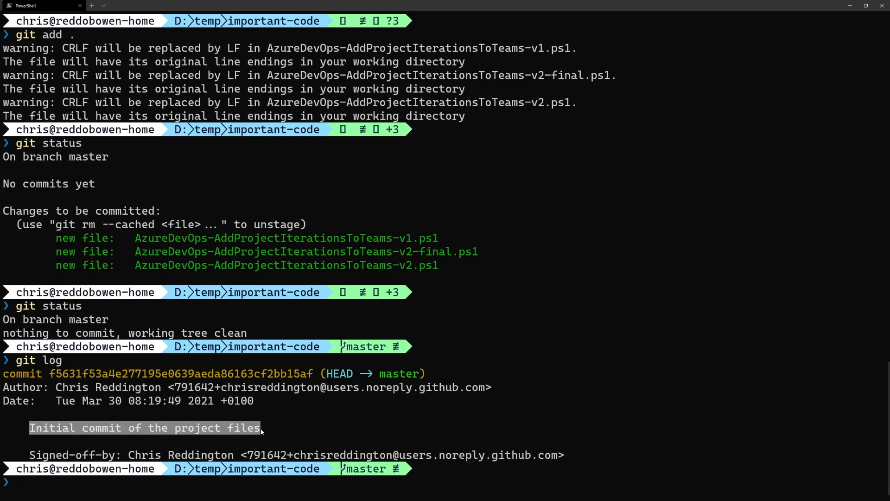
{"action": "left_click", "coordinate": [237, 408]}
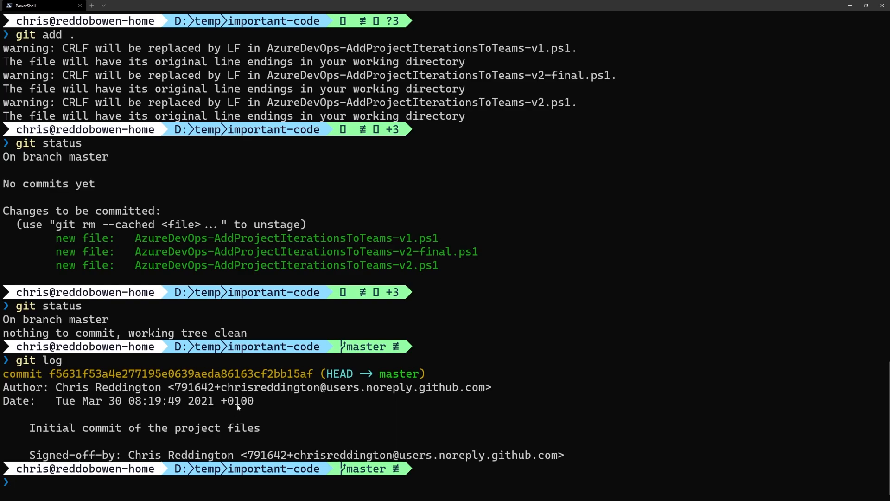
{"action": "mouse_move", "coordinate": [366, 240]}
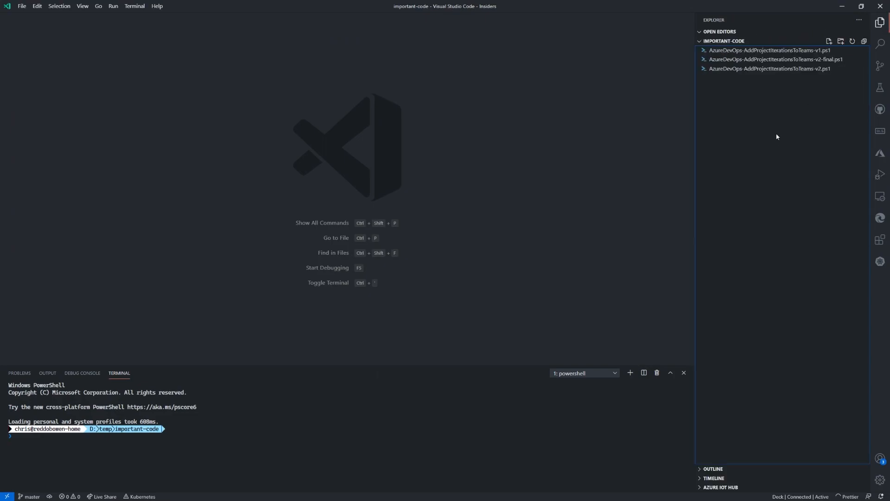
Edit the v2 script's line-11 comment, commit it as 'Add additional comments', and check git log.
{"action": "double_click", "coordinate": [768, 78]}
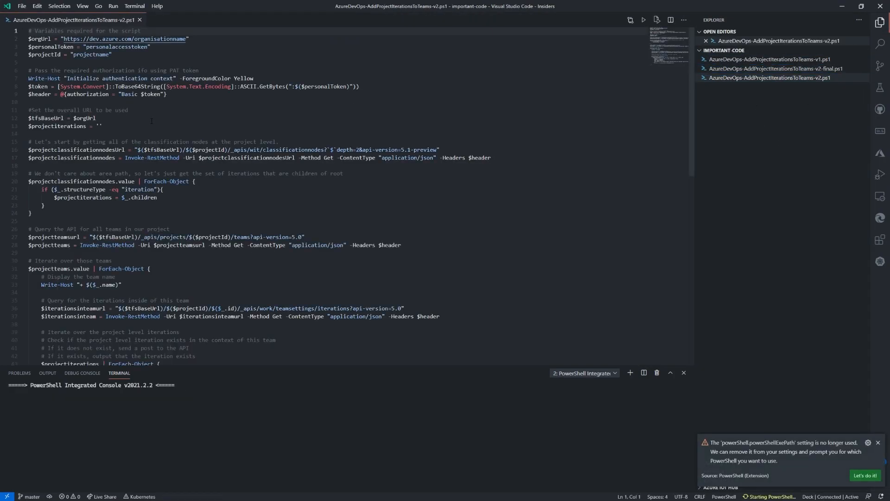
{"action": "type", "text": "- This is an important step!"}
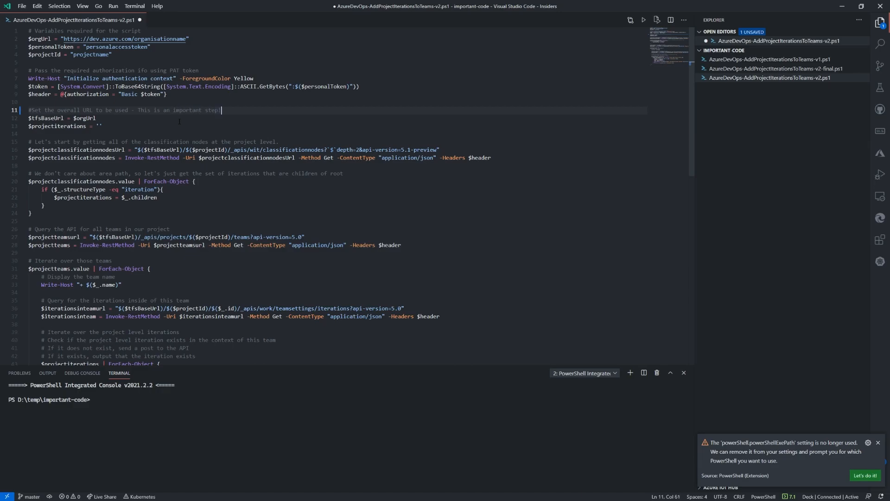
{"action": "left_click", "coordinate": [880, 67]}
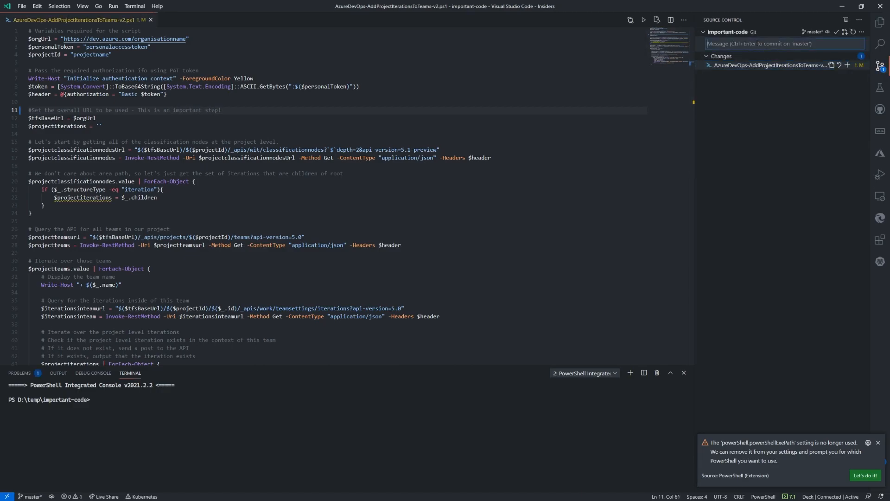
{"action": "left_click", "coordinate": [845, 65]}
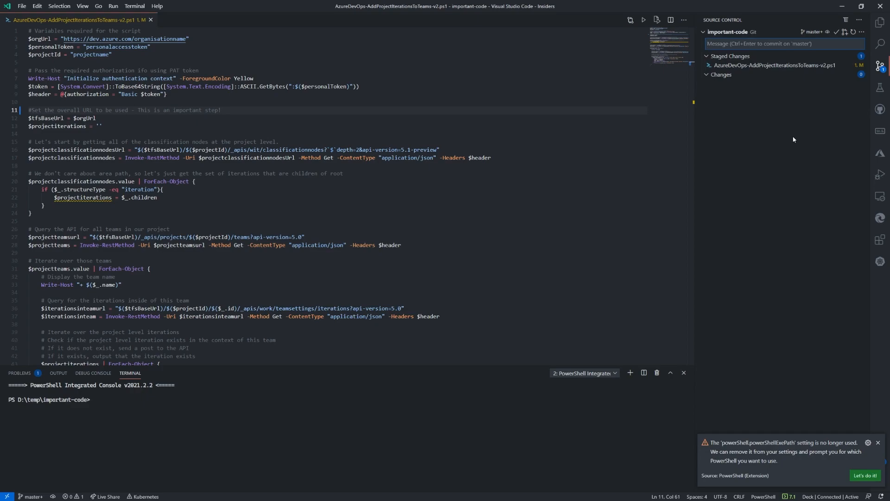
{"action": "type", "text": "Add additional com"}
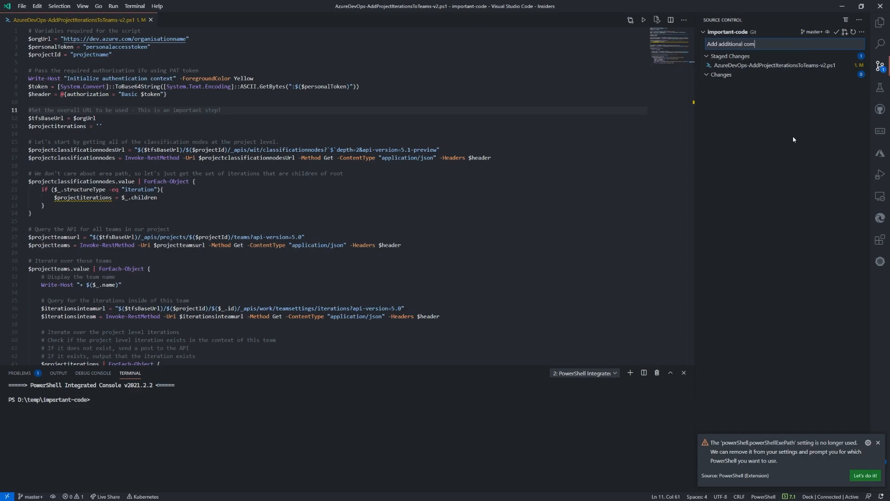
{"action": "left_click", "coordinate": [859, 31]}
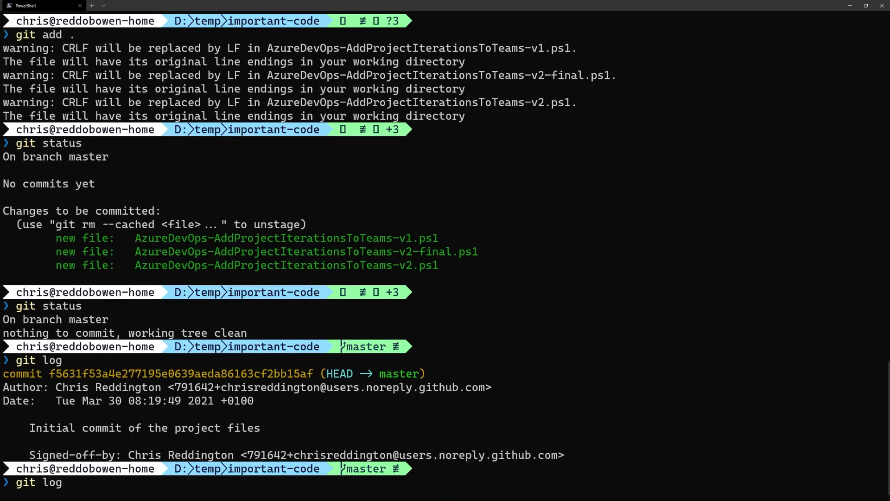
{"action": "key", "text": "Enter"}
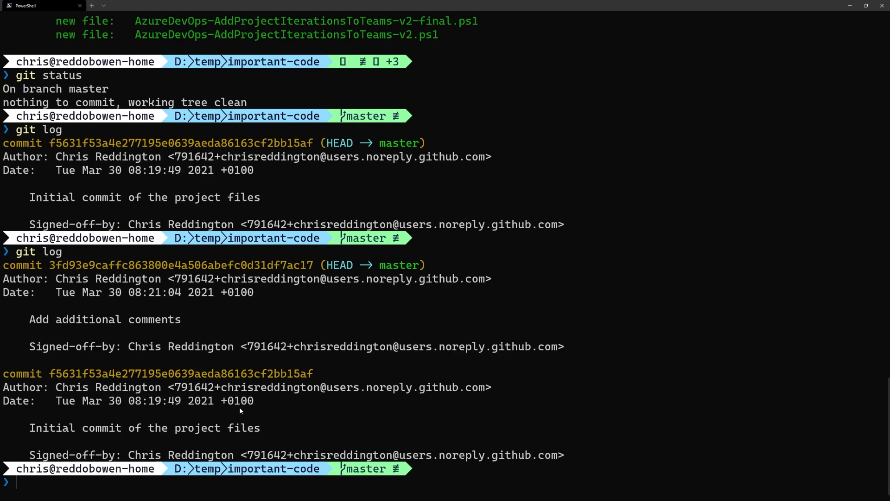
{"action": "mouse_move", "coordinate": [55, 290]}
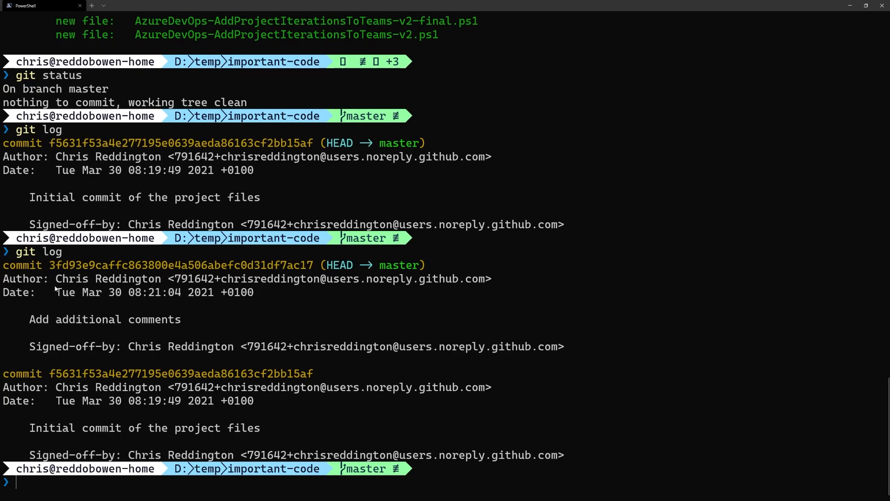
{"action": "left_click_drag", "start_coordinate": [55, 401], "coordinate": [273, 400]}
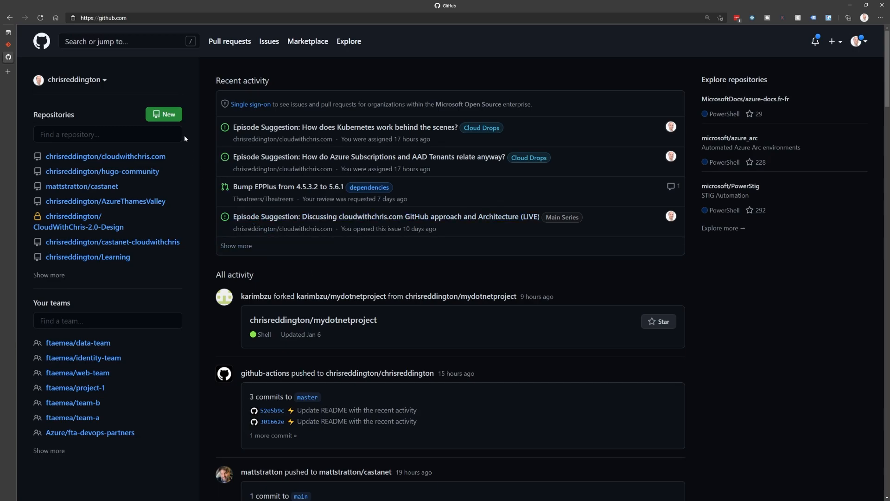
Create an empty public GitHub repository named curly-winner with no initialization options.
{"action": "left_click", "coordinate": [164, 114]}
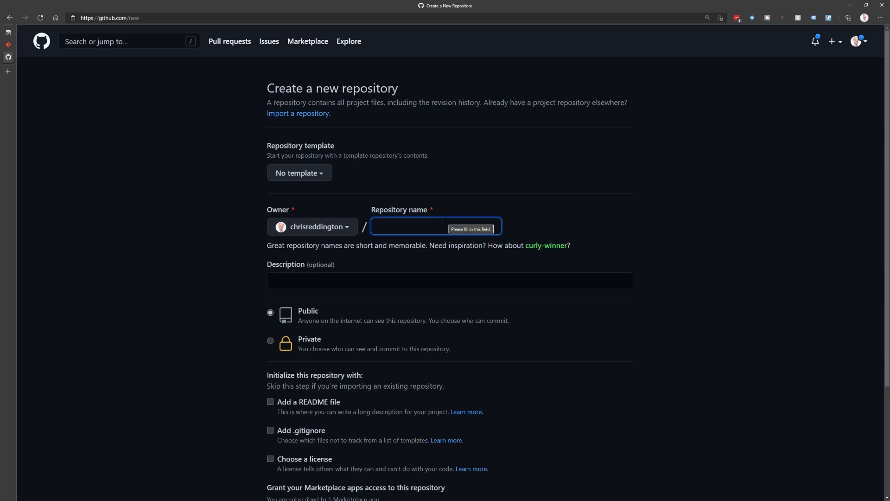
{"action": "type", "text": "my-new-useful-scripts"}
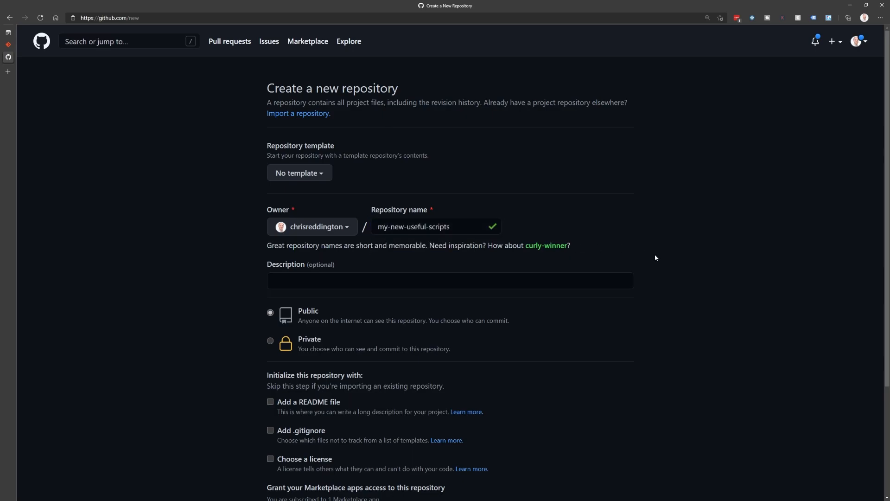
{"action": "scroll", "scroll_direction": "down", "scroll_amount": 3}
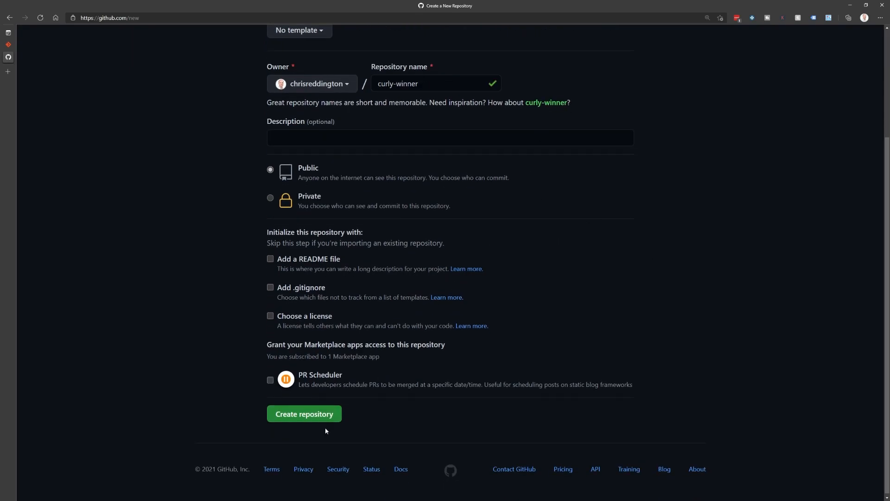
{"action": "mouse_move", "coordinate": [316, 417]}
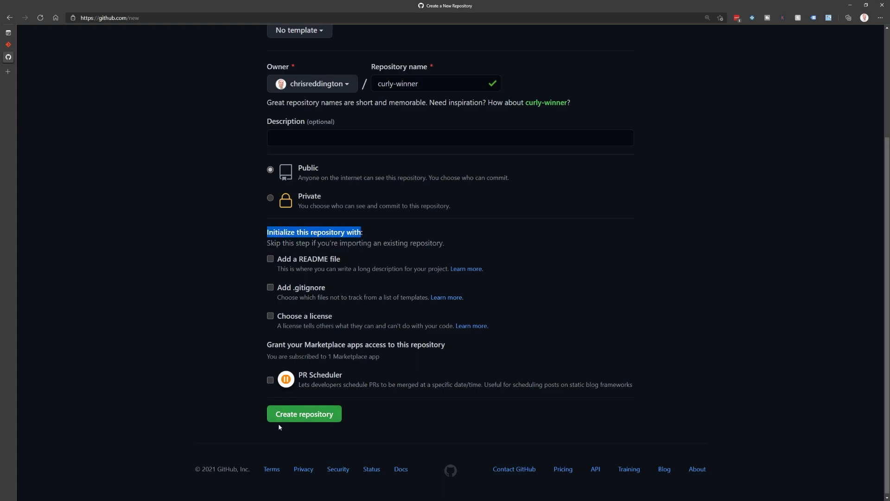
{"action": "left_click", "coordinate": [304, 414]}
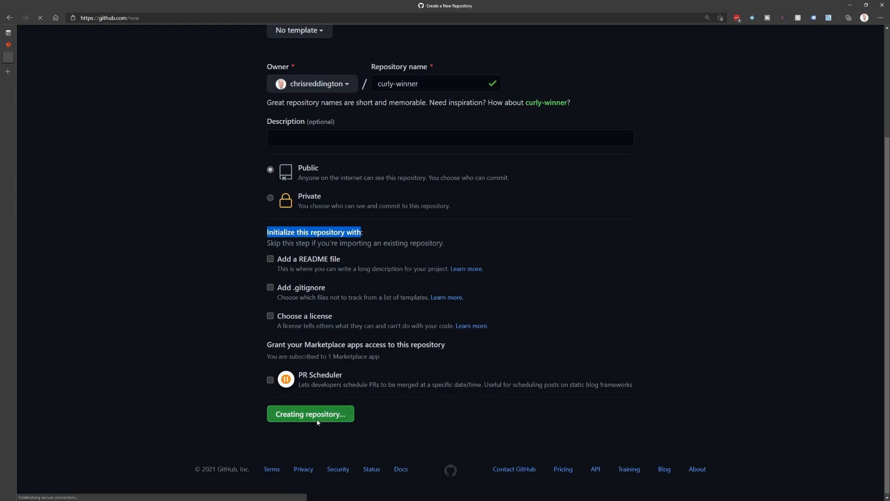
{"action": "left_click", "coordinate": [310, 414]}
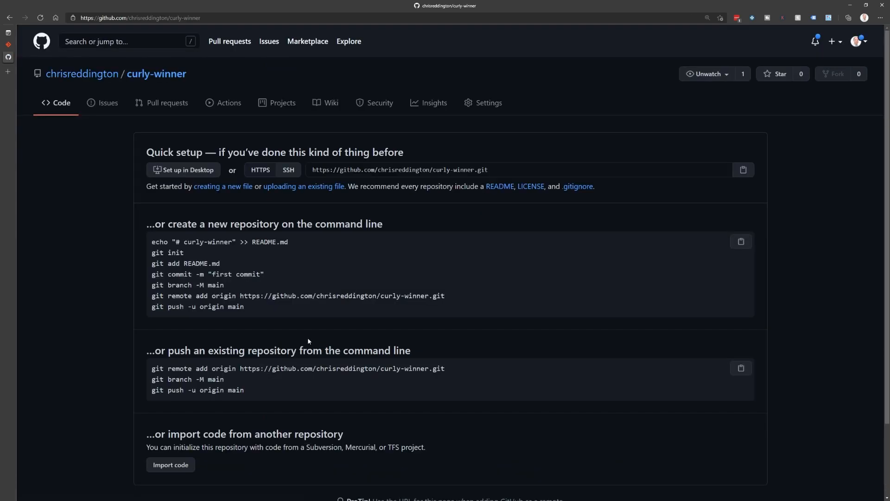
Scroll to and highlight the '…or push an existing repository from the command line' commands.
{"action": "scroll", "scroll_direction": "down", "scroll_amount": 3}
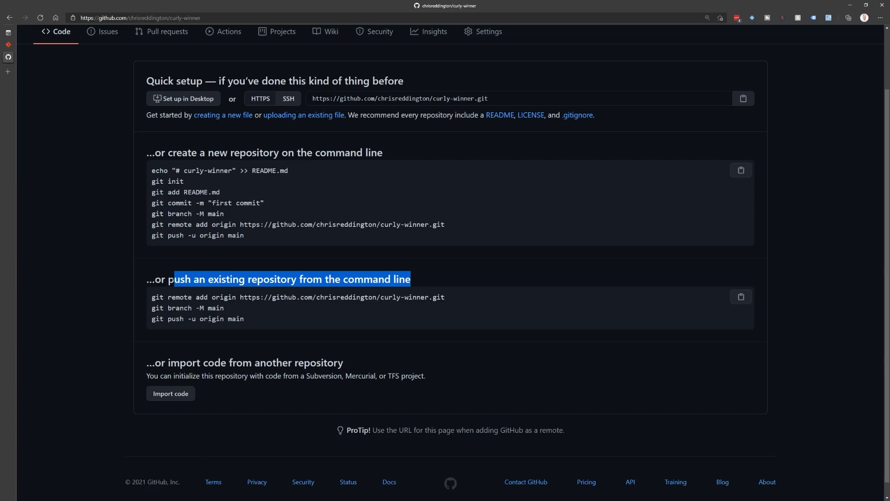
{"action": "left_click_drag", "start_coordinate": [146, 297], "coordinate": [245, 319]}
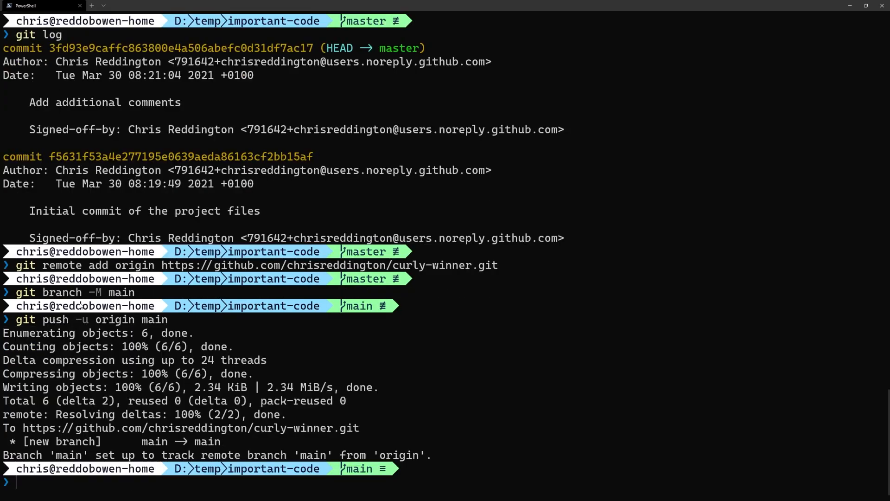
Add origin, rename the branch to main, and push with git push -u origin main.
{"action": "double_click", "coordinate": [121, 292]}
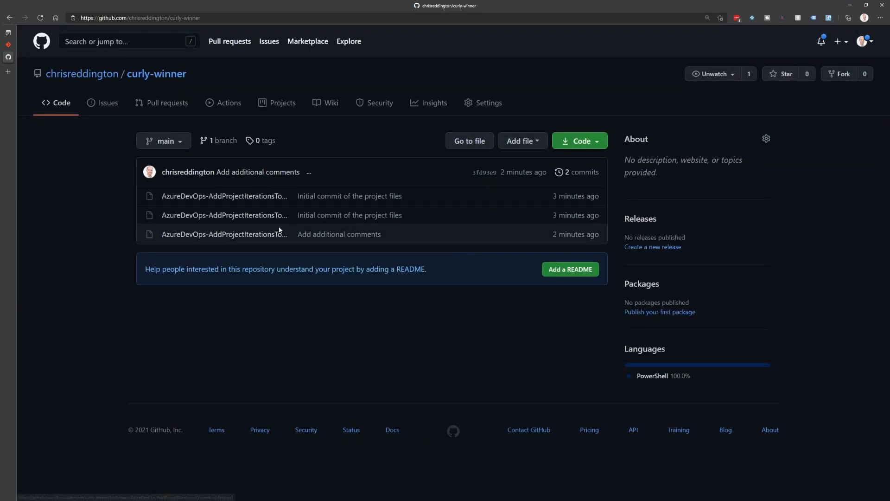
{"action": "mouse_move", "coordinate": [256, 245]}
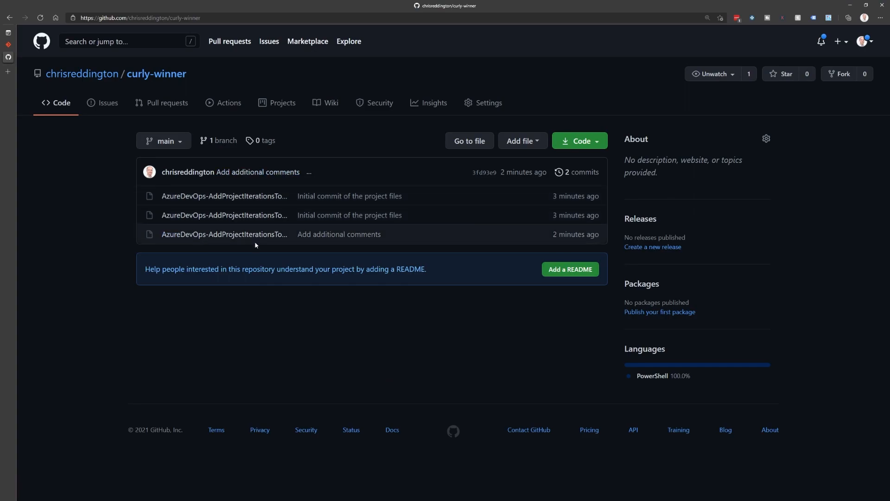
{"action": "mouse_move", "coordinate": [581, 181]}
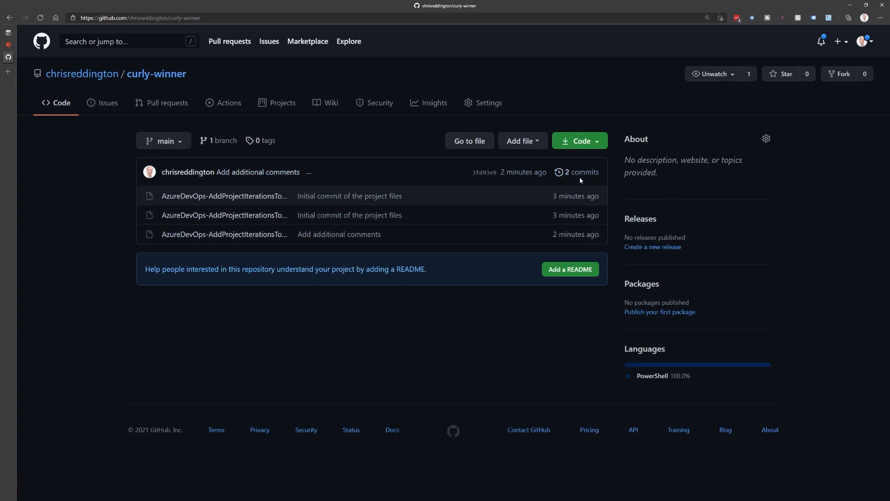
Review the one-line 'Add additional comments' diff, then view AzureDevOps-AddProjectIterationsToTeams-v2.ps1.
{"action": "left_click", "coordinate": [582, 173]}
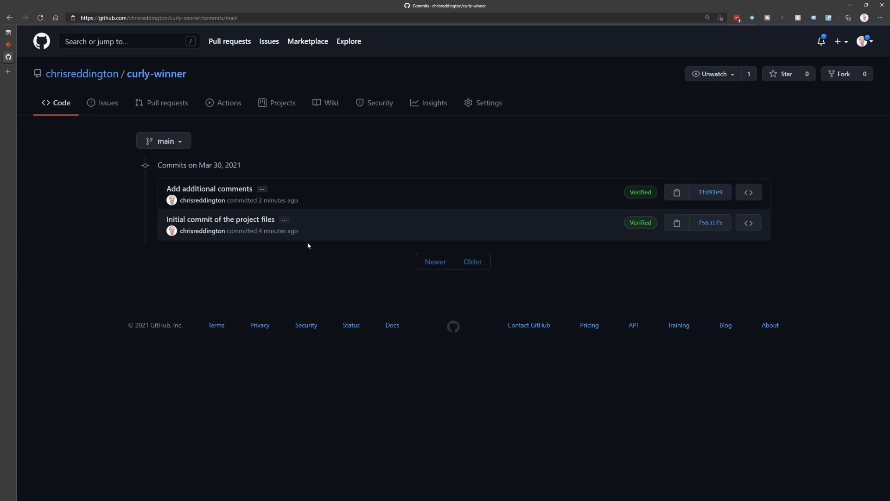
{"action": "left_click", "coordinate": [209, 188]}
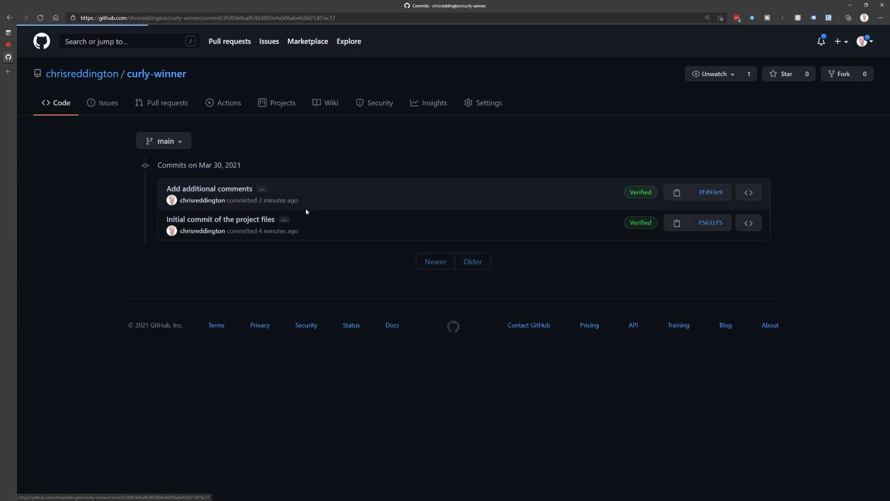
{"action": "left_click", "coordinate": [209, 189]}
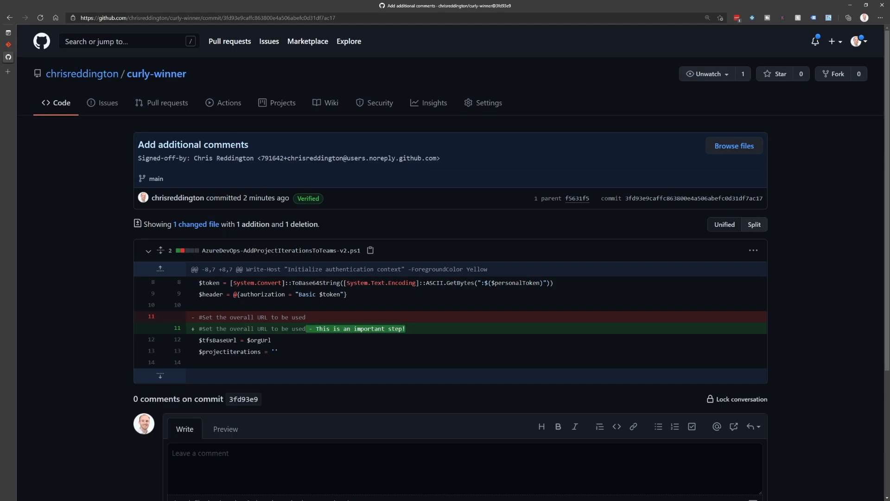
{"action": "mouse_move", "coordinate": [146, 169]}
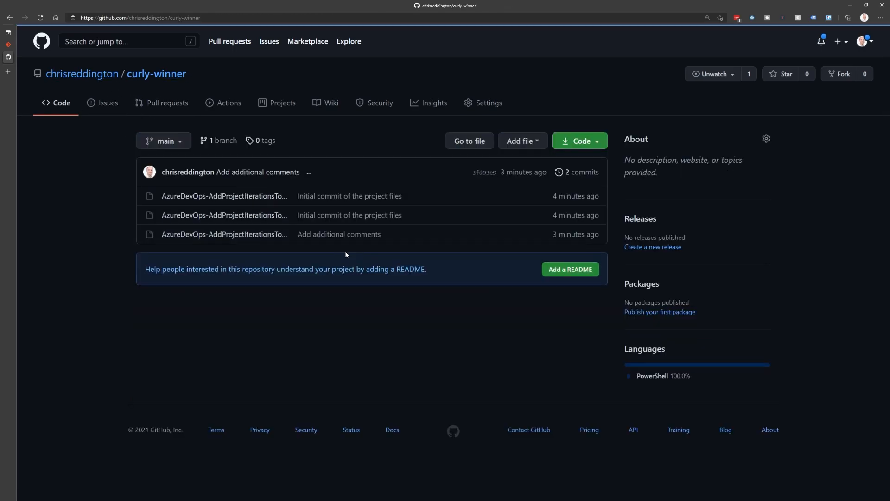
{"action": "left_click", "coordinate": [225, 234]}
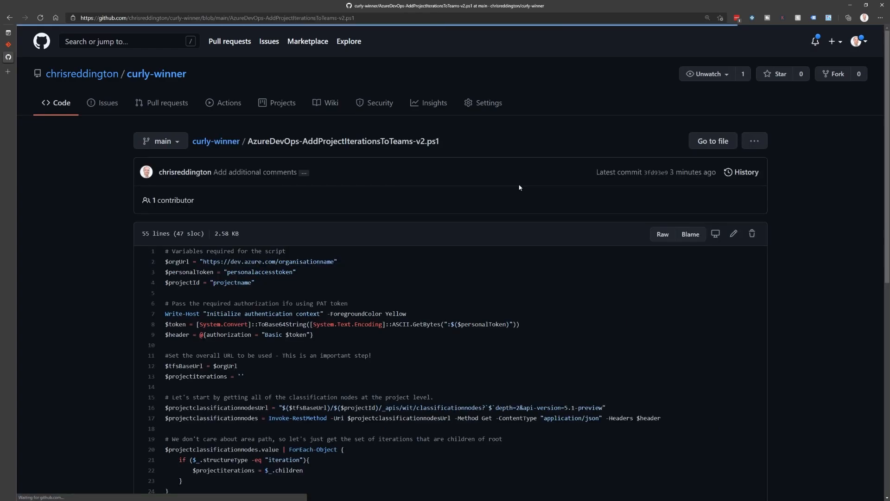
Append 'Explanation on why this is an important step' to the script's line 11 comment.
{"action": "left_click", "coordinate": [733, 234]}
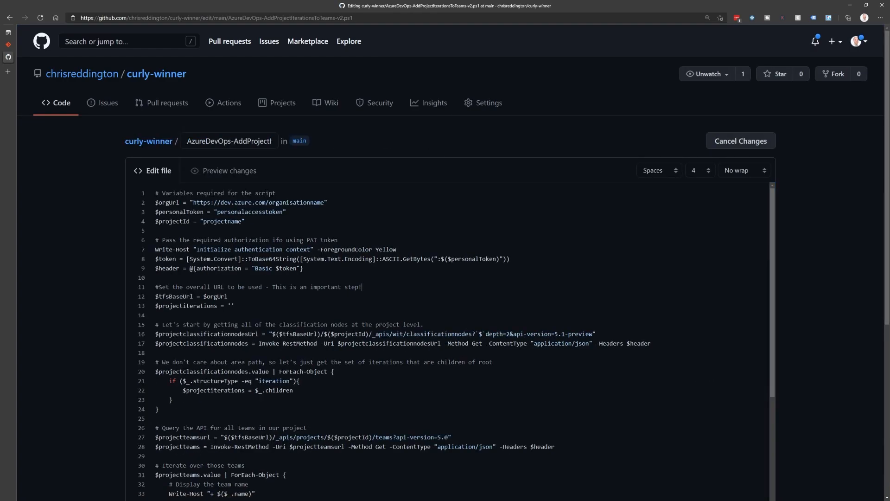
{"action": "type", "text": "Explanation on why t"}
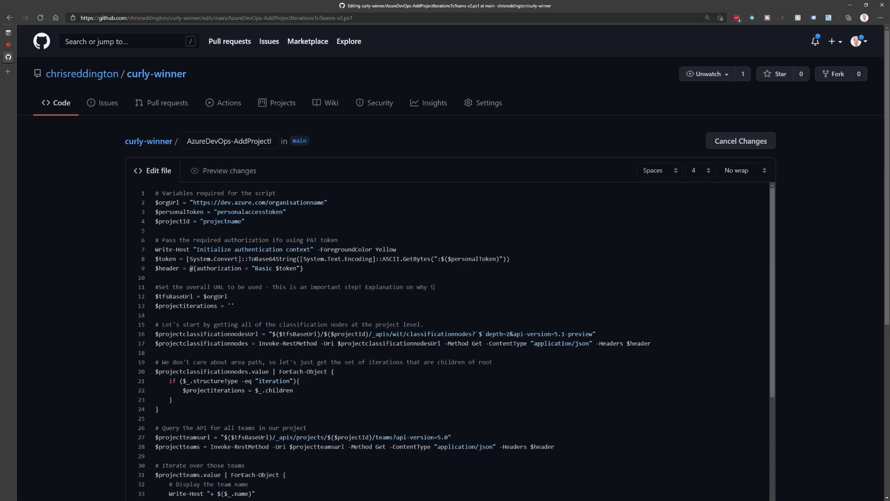
{"action": "type", "text": "his is an important step"}
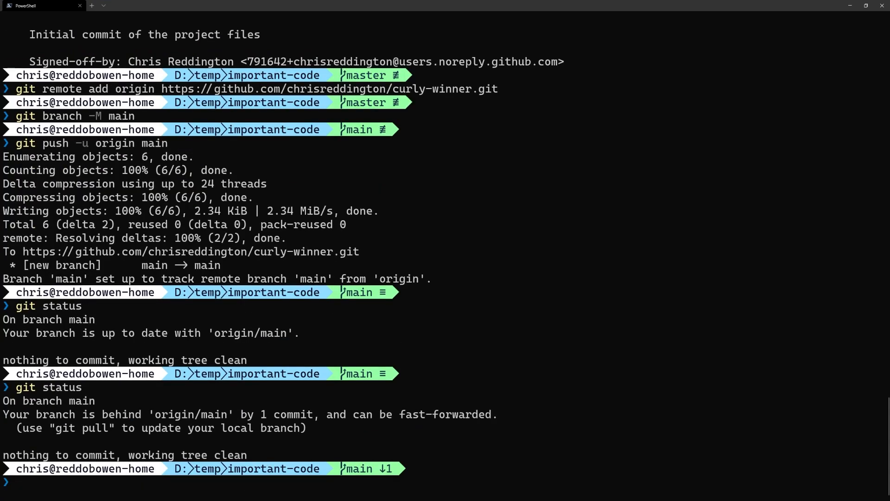
Pull GitHub's edit so local main matches origin/main, then cd up to D:\temp.
{"action": "left_click_drag", "start_coordinate": [3, 414], "coordinate": [222, 414]}
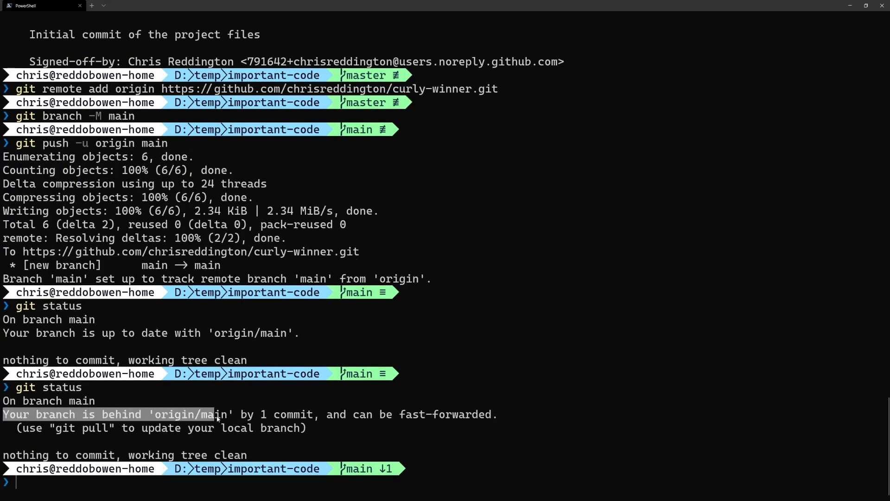
{"action": "left_click_drag", "start_coordinate": [218, 414], "coordinate": [490, 414]}
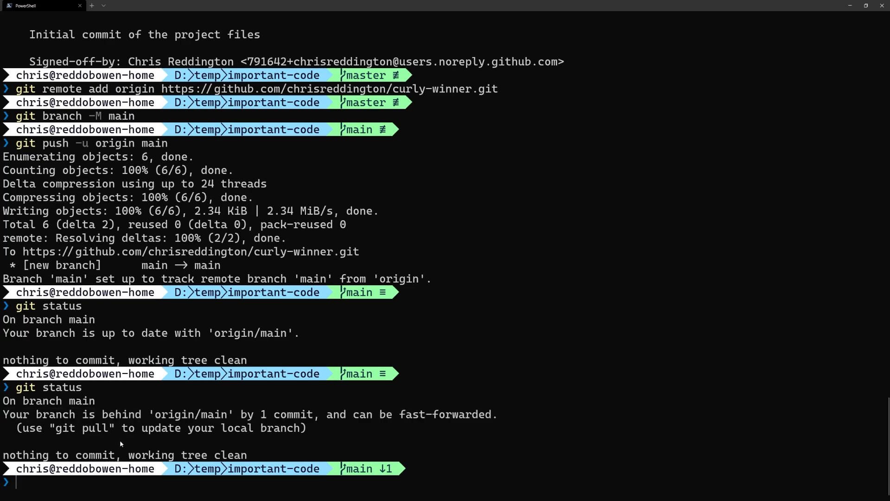
{"action": "double_click", "coordinate": [81, 428]}
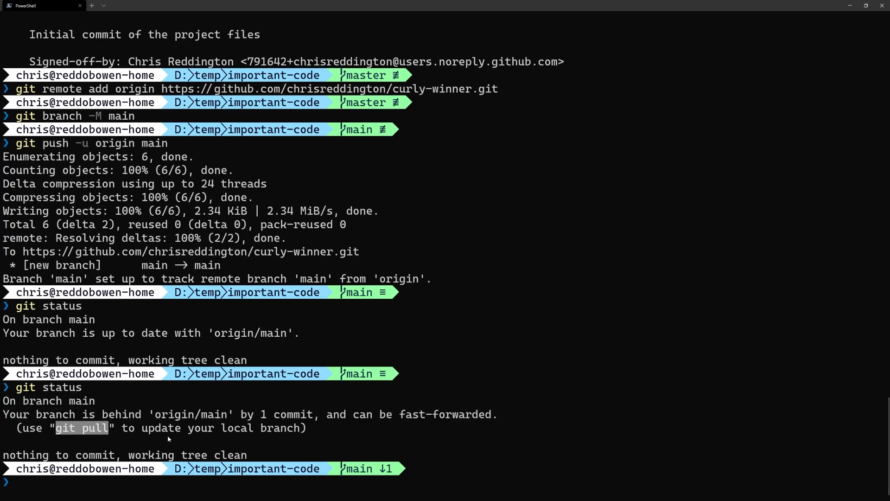
{"action": "type", "text": "git pu"}
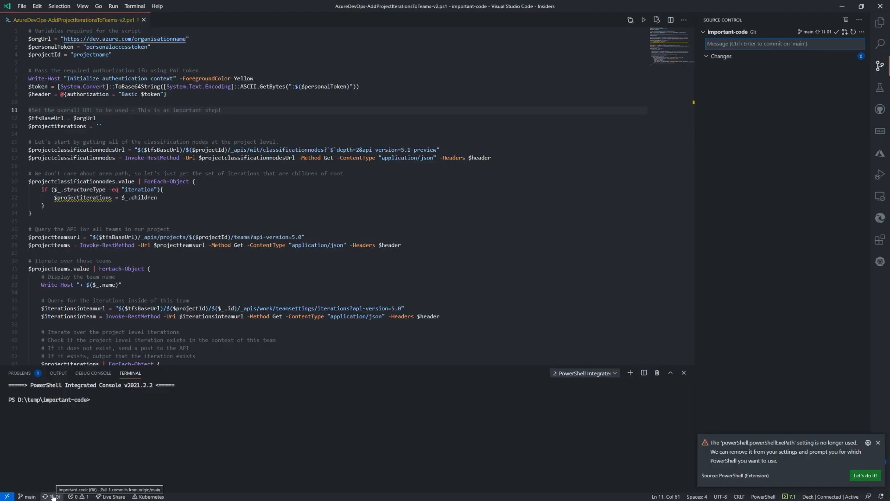
{"action": "type", "text": "Explanation on why this is an important step"}
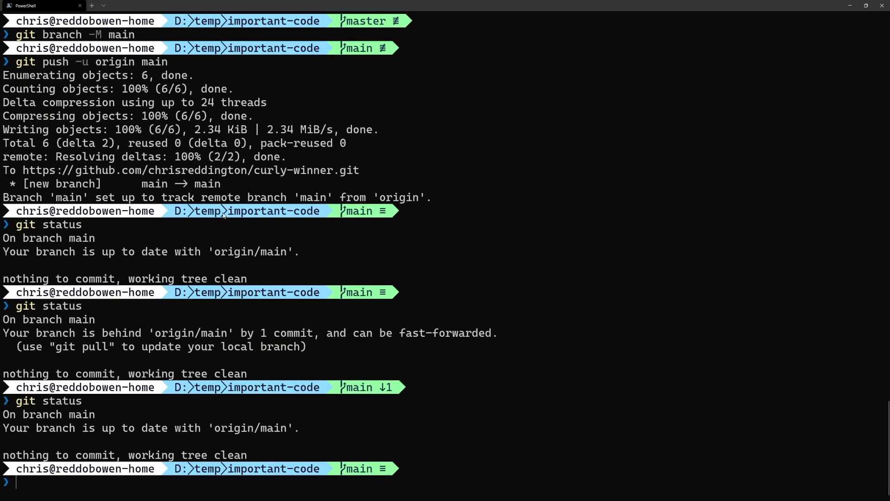
{"action": "mouse_move", "coordinate": [257, 235]}
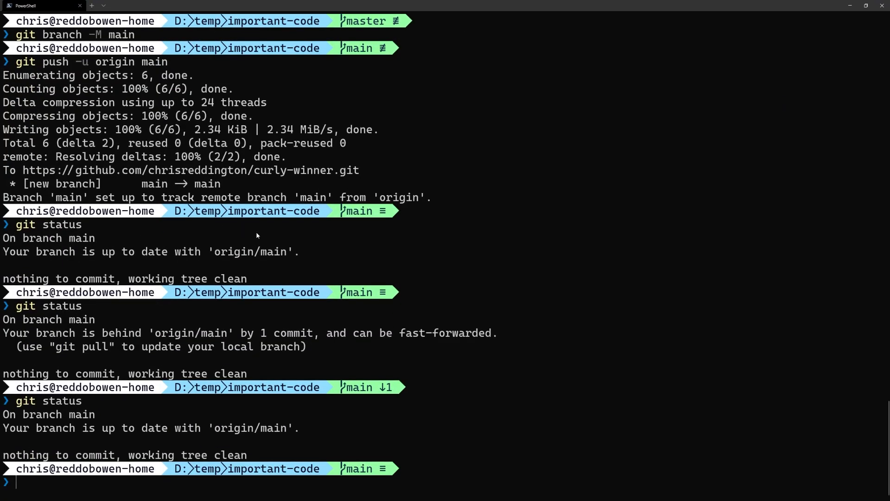
{"action": "type", "text": "cd ../"}
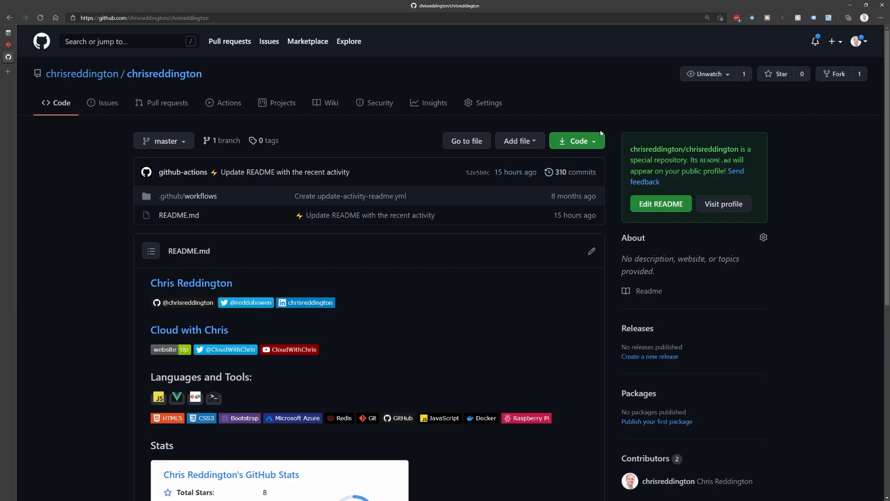
Open the Code menu on chrisreddington/chrisreddington to get its HTTPS clone URL.
{"action": "left_click", "coordinate": [577, 141]}
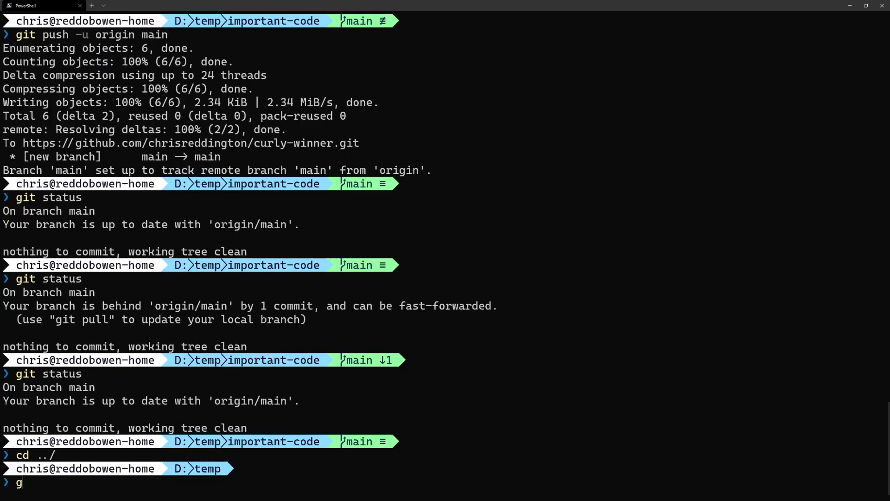
{"action": "type", "text": "it clone"}
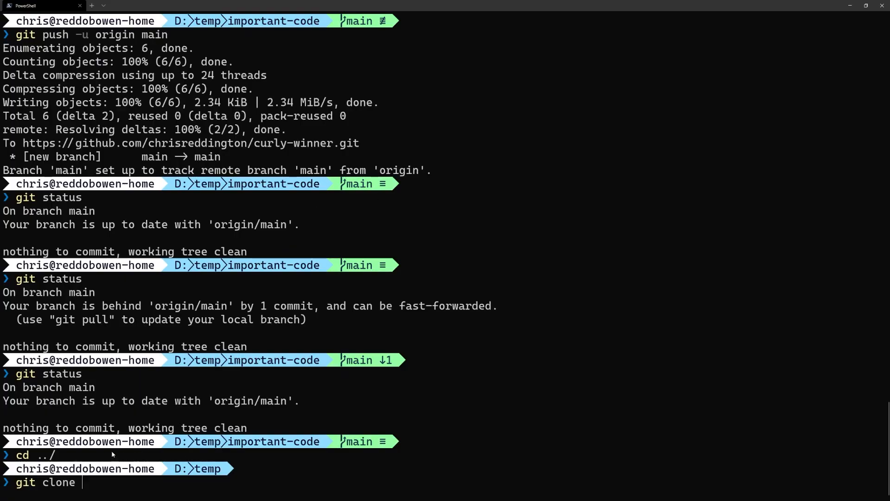
{"action": "type", "text": "https://github.com/chrisreddington/chrisreddington.git"}
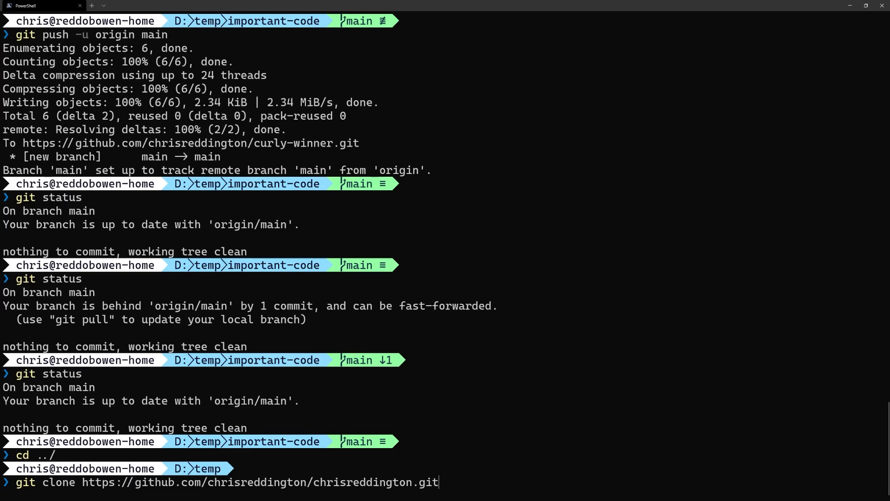
{"action": "key", "text": "Enter"}
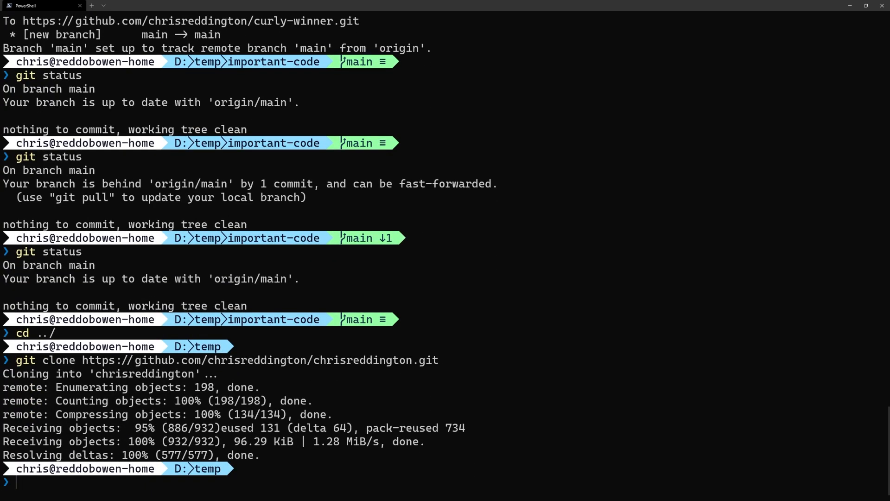
Enter chrisreddington, list .github and README.md, and confirm a clean git status.
{"action": "type", "text": "cd .\\chrisreddington\\"}
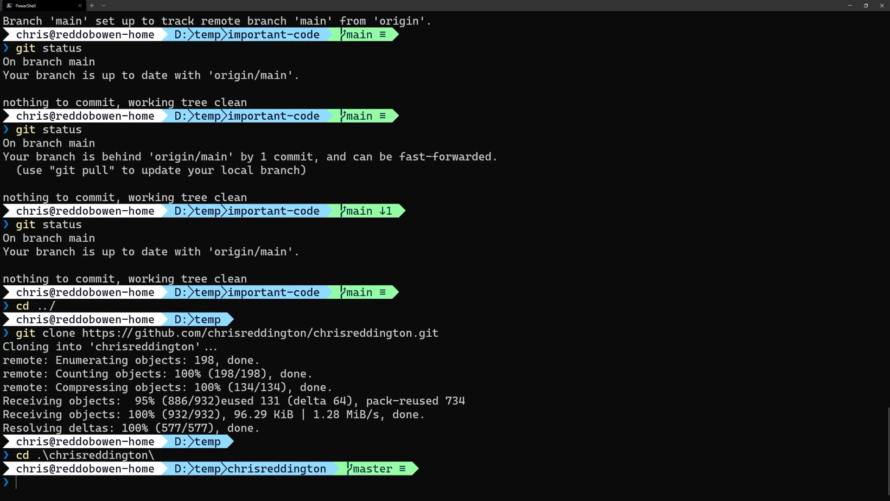
{"action": "type", "text": "ls"}
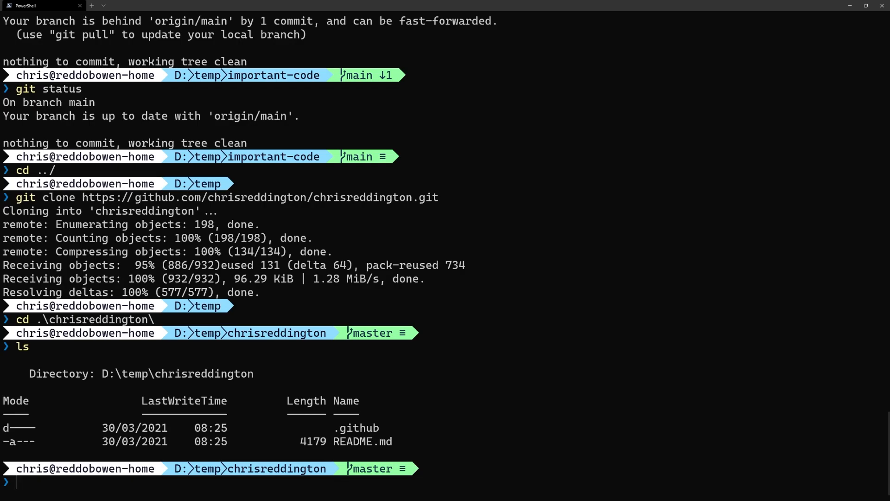
{"action": "type", "text": "git status"}
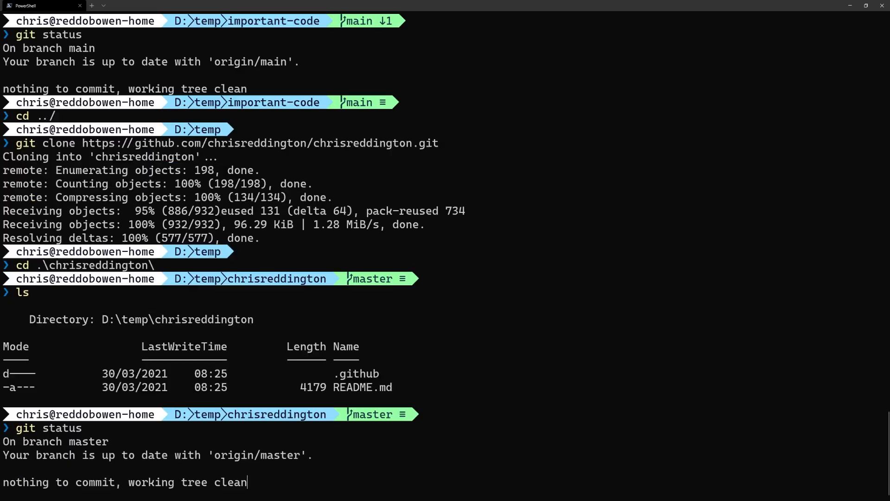
{"action": "key", "text": "Enter"}
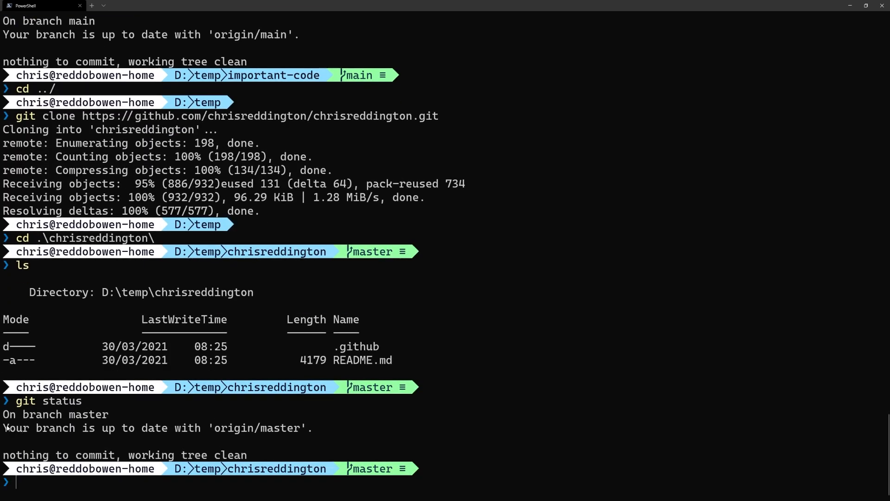